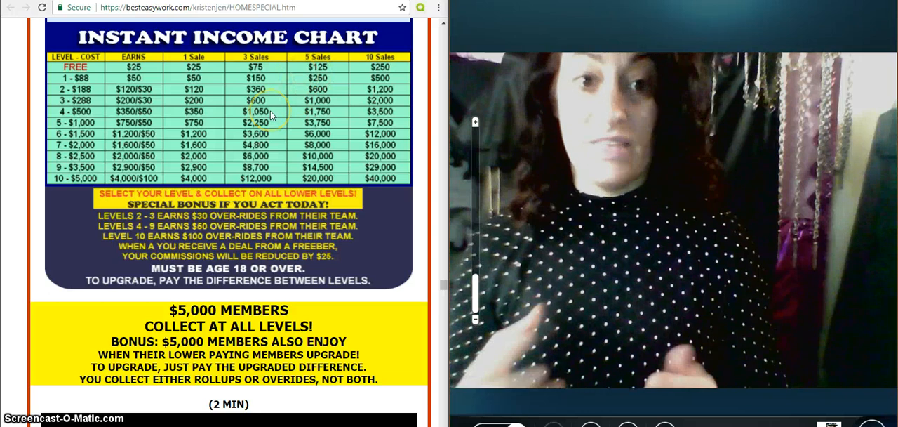
mouse_move(63, 95)
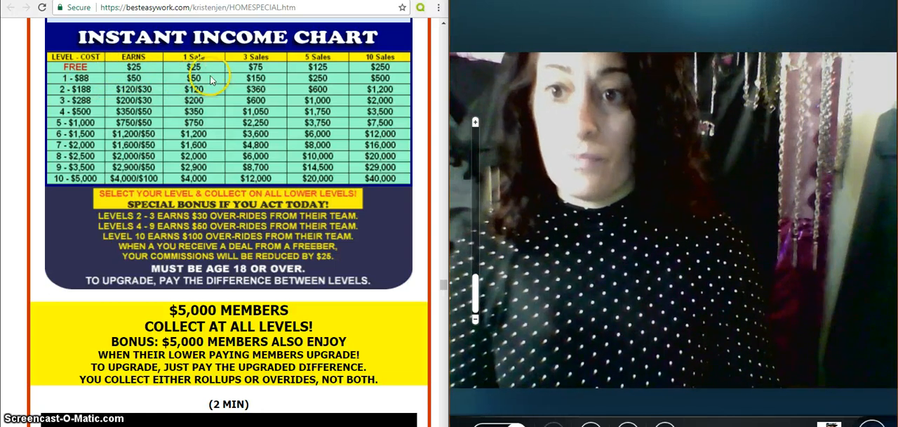
mouse_move(133, 79)
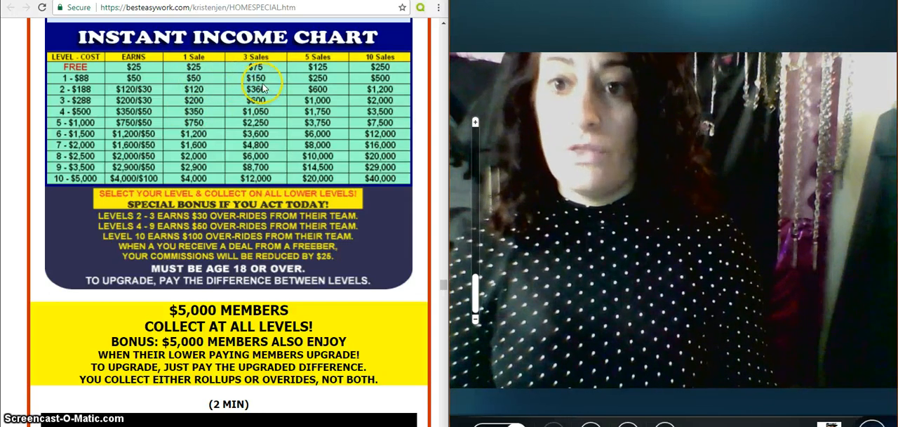
mouse_move(330, 90)
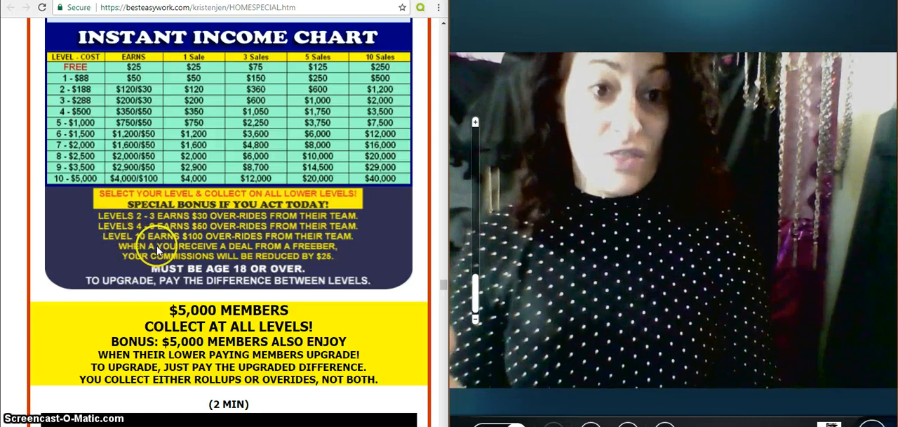
scroll("up", 3)
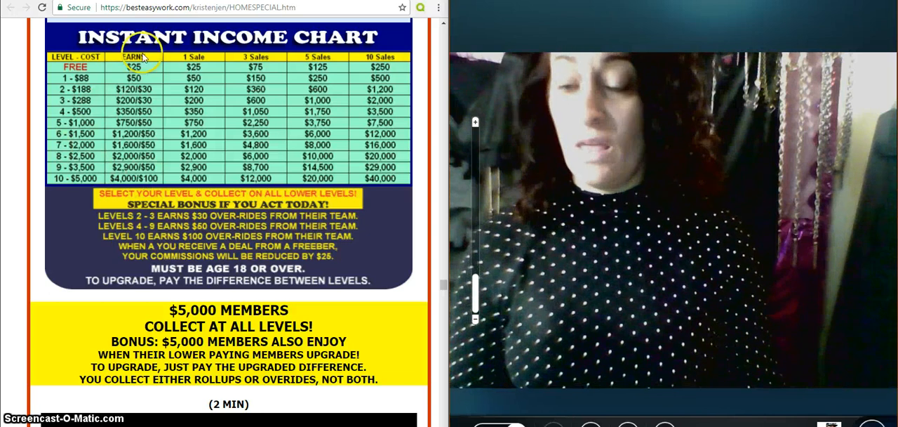
mouse_move(83, 125)
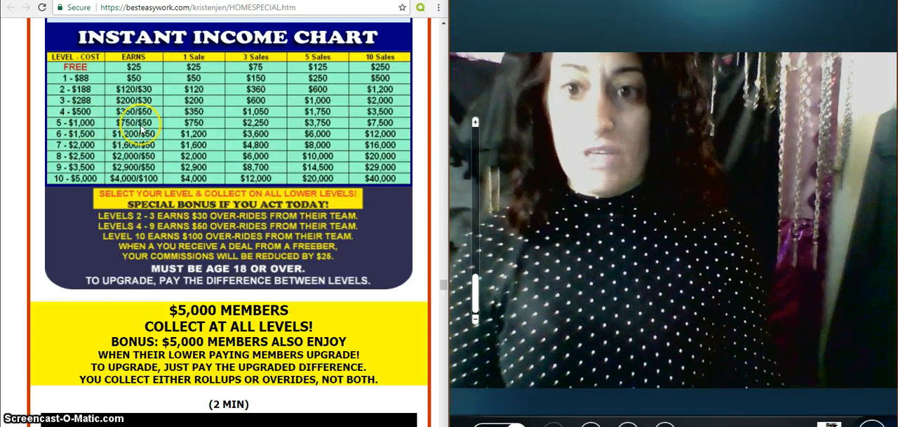
mouse_move(316, 130)
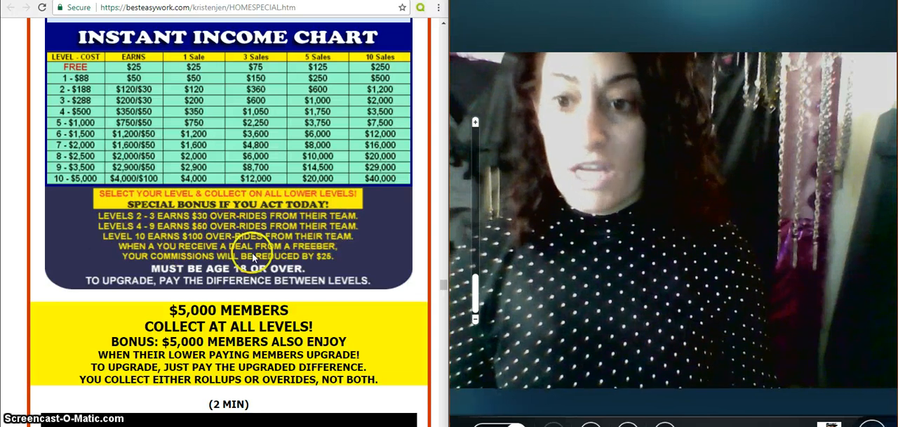
mouse_move(148, 232)
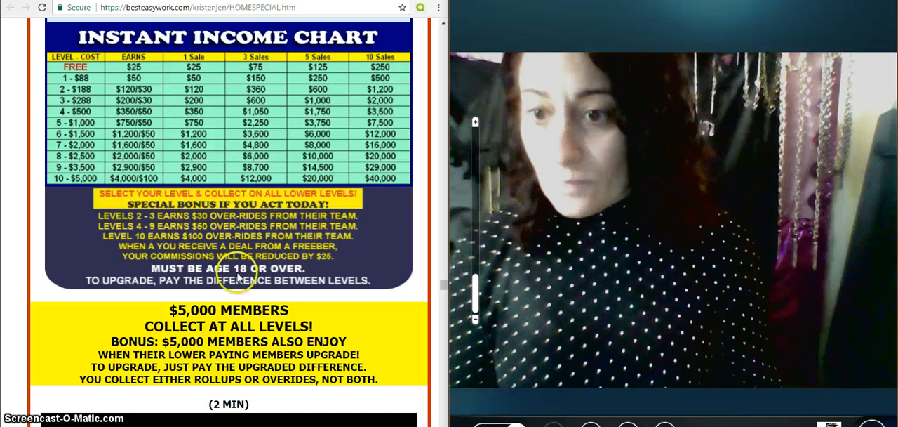
scroll("down", 3)
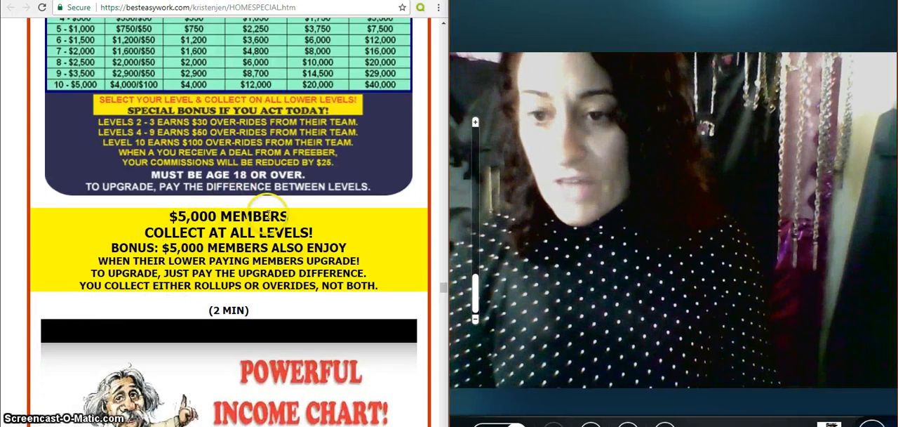
scroll("up", 3)
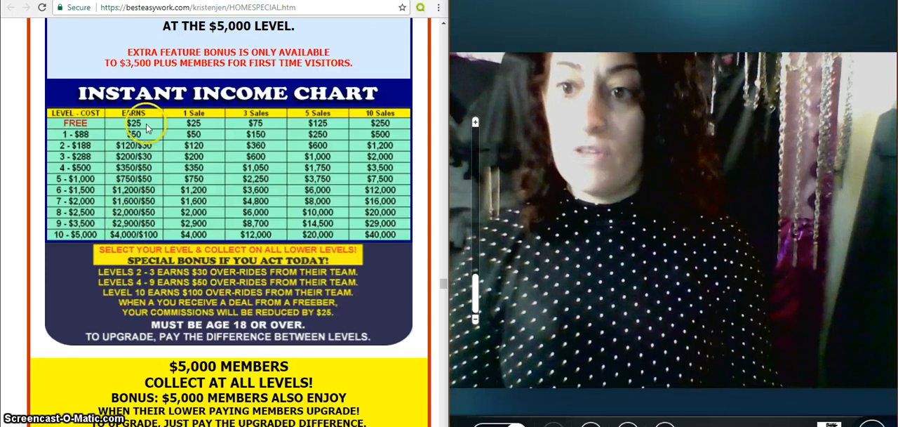
mouse_move(153, 246)
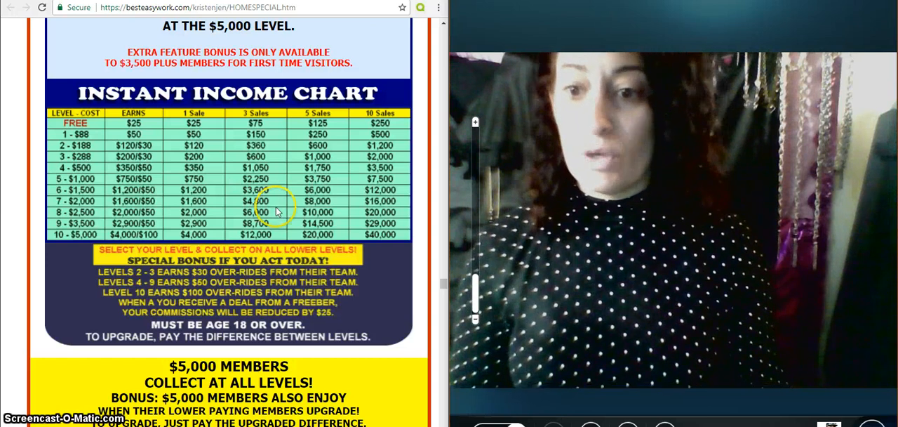
scroll("down", 3)
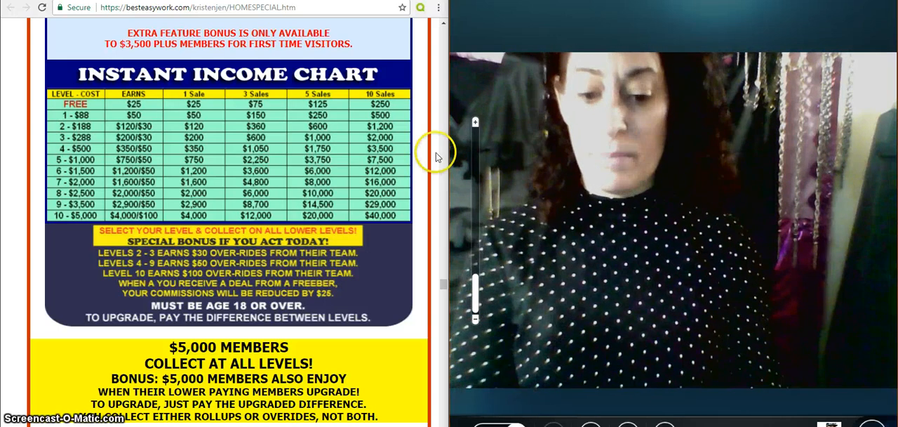
mouse_move(295, 128)
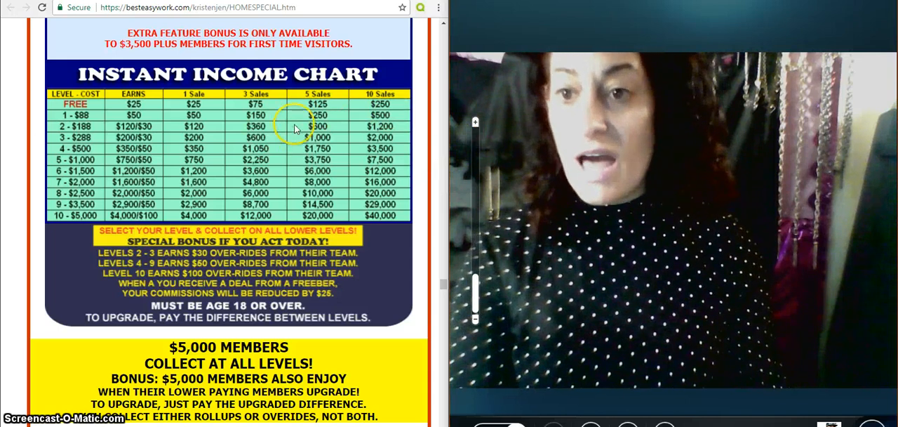